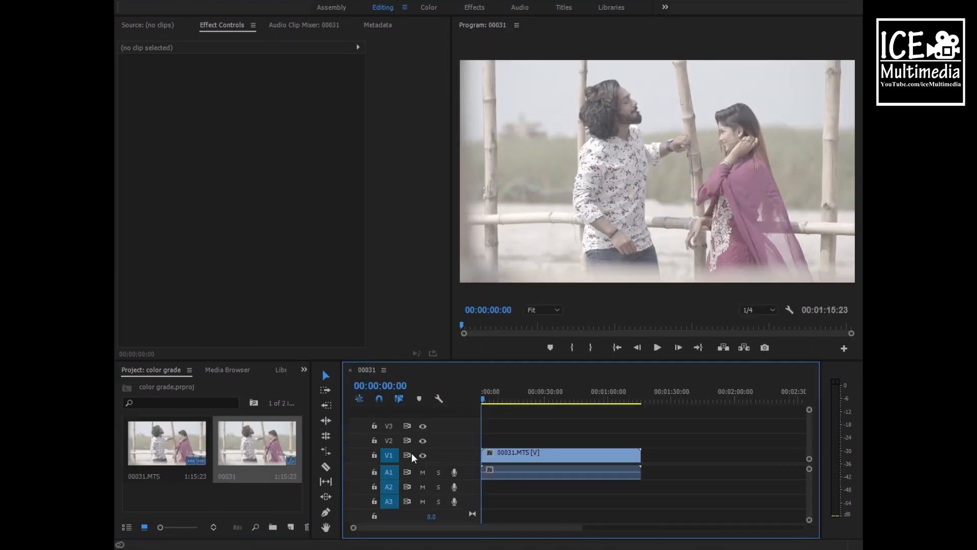
- Unlink the 00031.MTS clip, delete its audio, and scrub through the video
{"action": "left_click", "coordinate": [561, 453]}
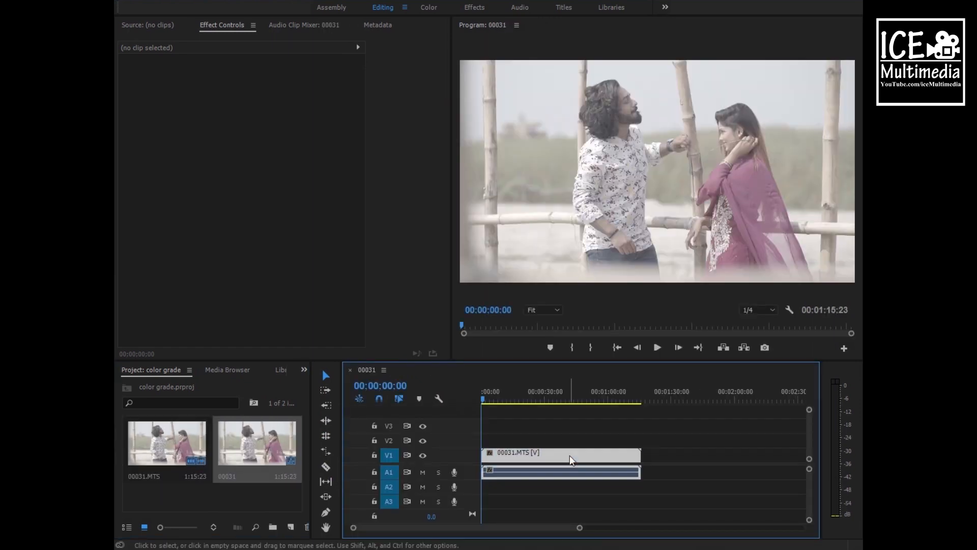
{"action": "left_click", "coordinate": [560, 452]}
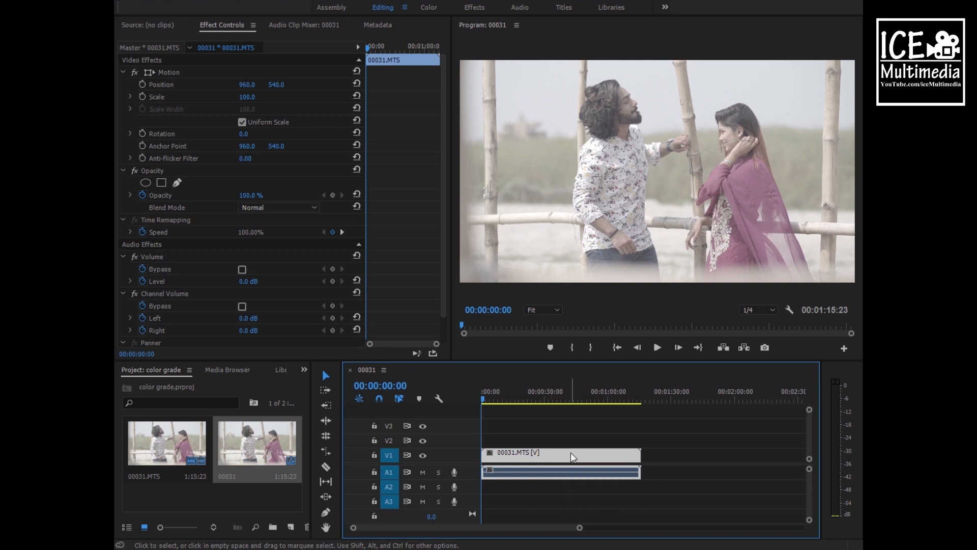
{"action": "right_click", "coordinate": [561, 455]}
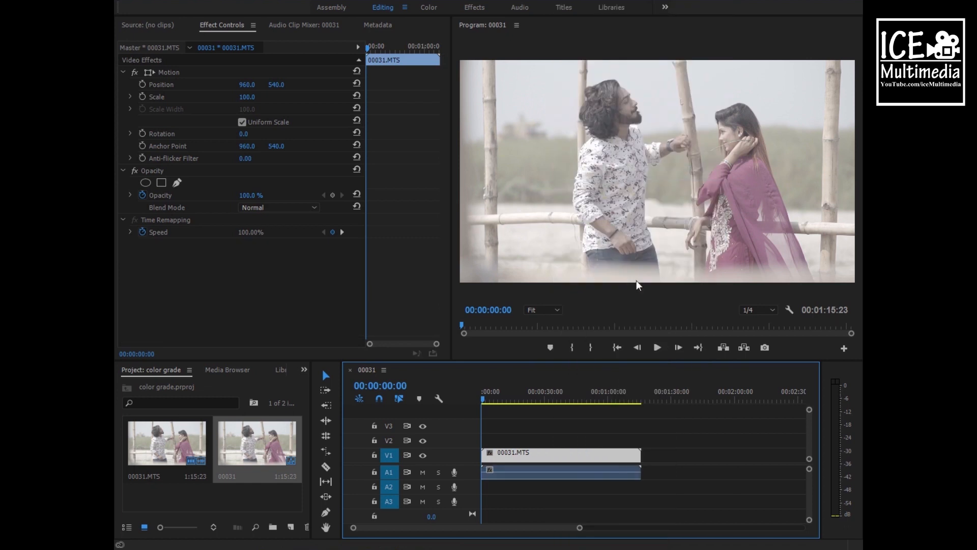
{"action": "left_click", "coordinate": [560, 472]}
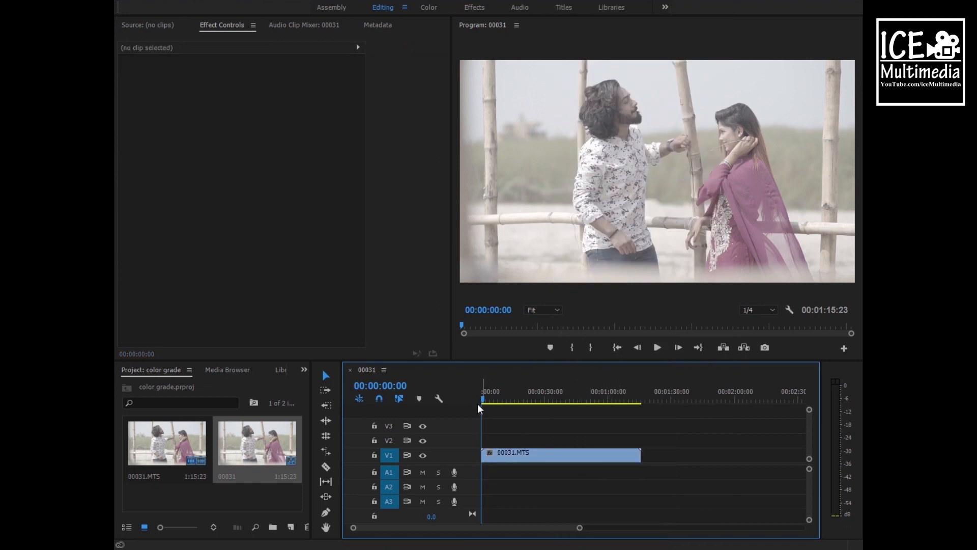
{"action": "left_click", "coordinate": [560, 401]}
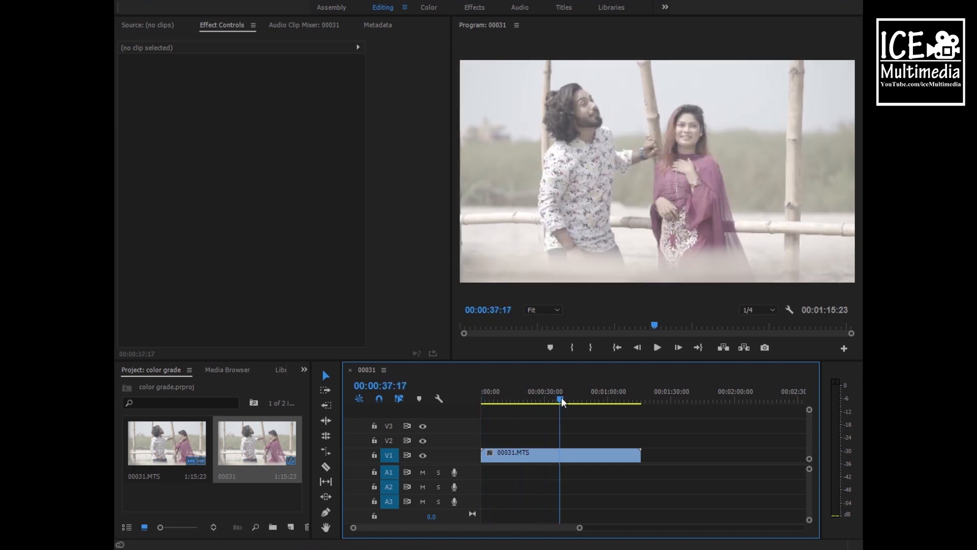
{"action": "left_click", "coordinate": [630, 401]}
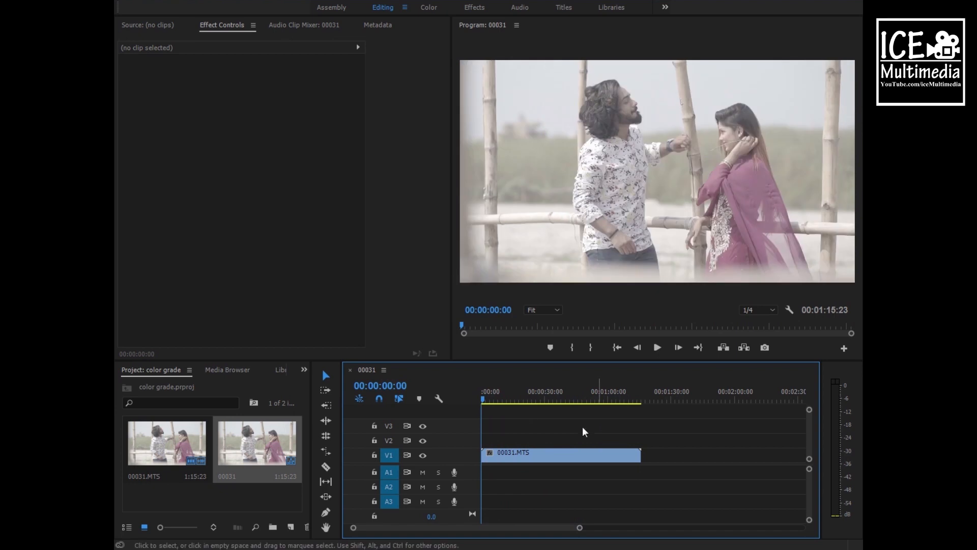
{"action": "left_click", "coordinate": [656, 347]}
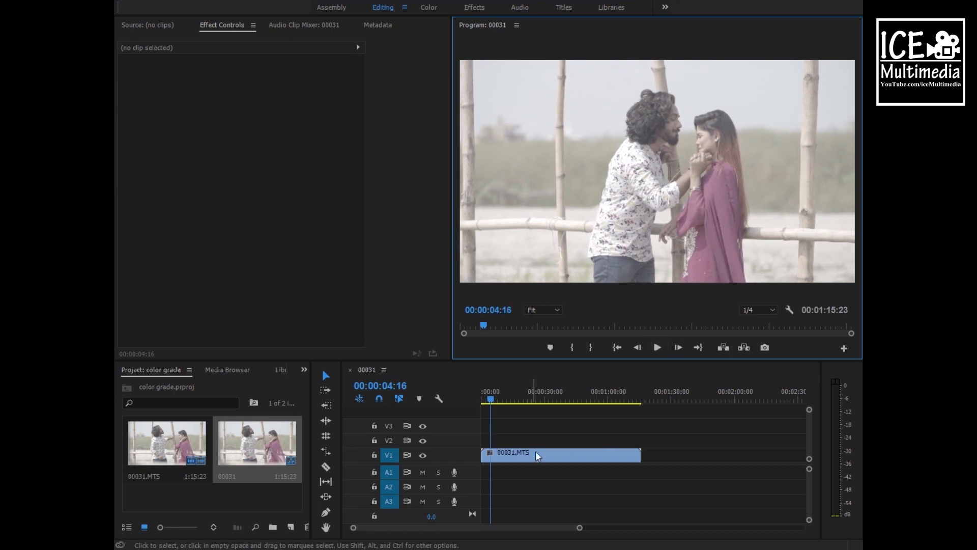
- Create a 1920x1080 adjustment layer and lay it on V2 across 00031.MTS
{"action": "left_click", "coordinate": [542, 454]}
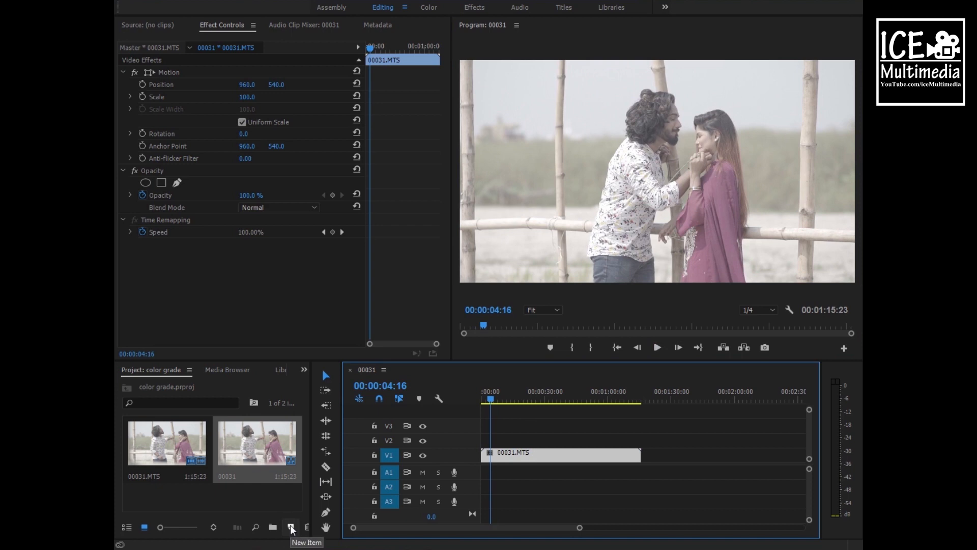
{"action": "left_click", "coordinate": [289, 527]}
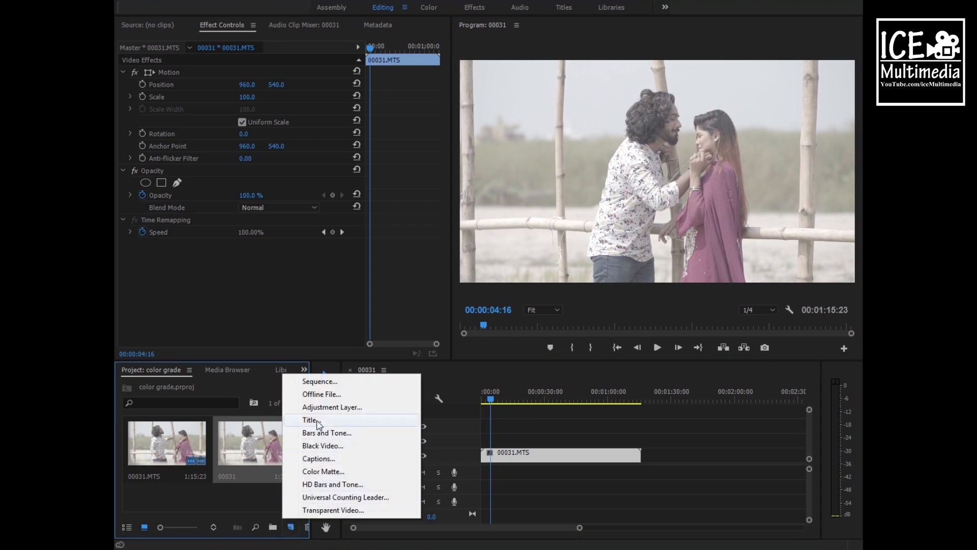
{"action": "left_click", "coordinate": [332, 407]}
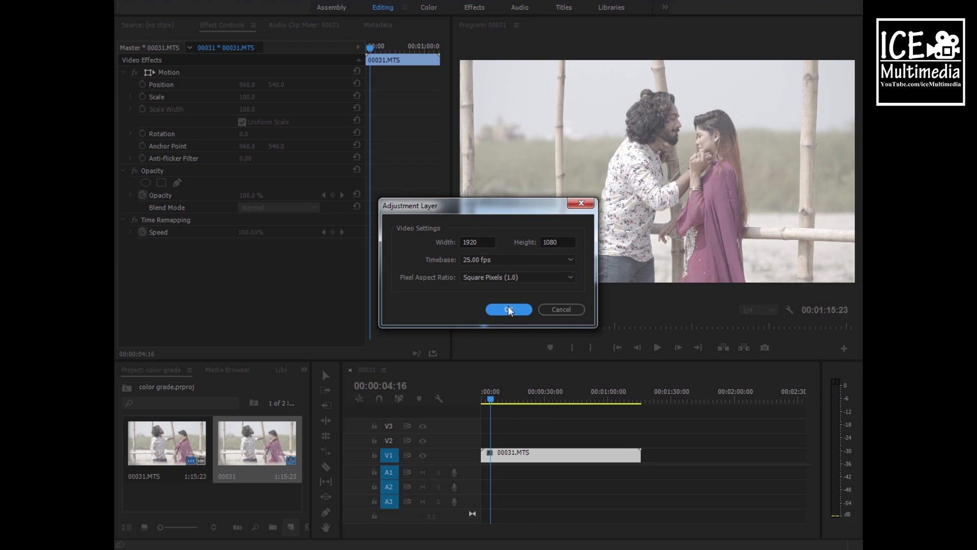
{"action": "left_click", "coordinate": [508, 309]}
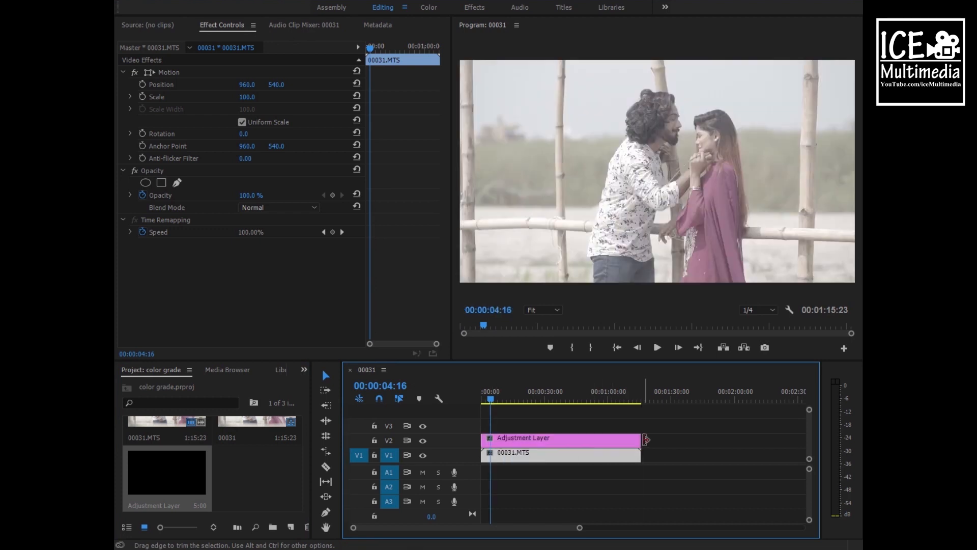
{"action": "left_click", "coordinate": [542, 438]}
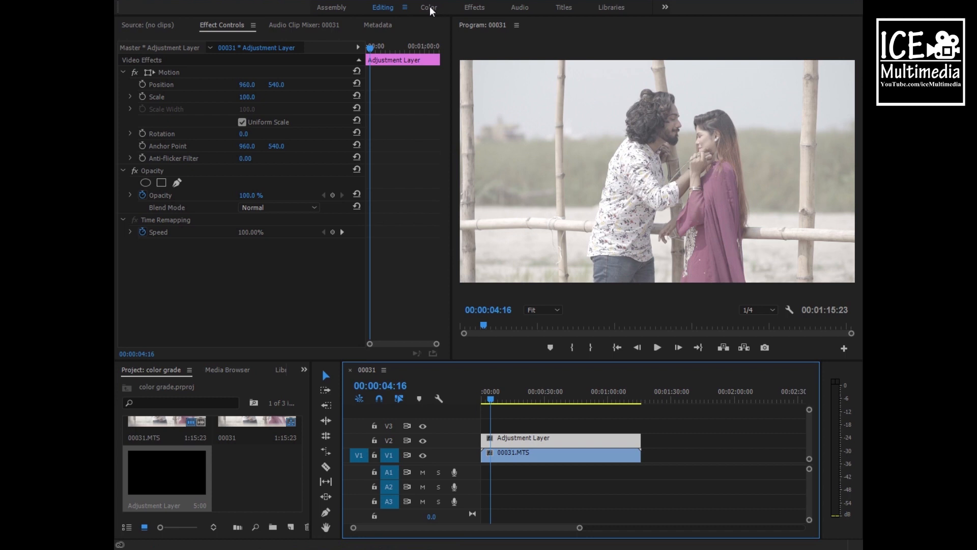
- Show the Color workspace with Basic Correction expanded and Lumetri Scopes on the left
{"action": "left_click", "coordinate": [429, 7]}
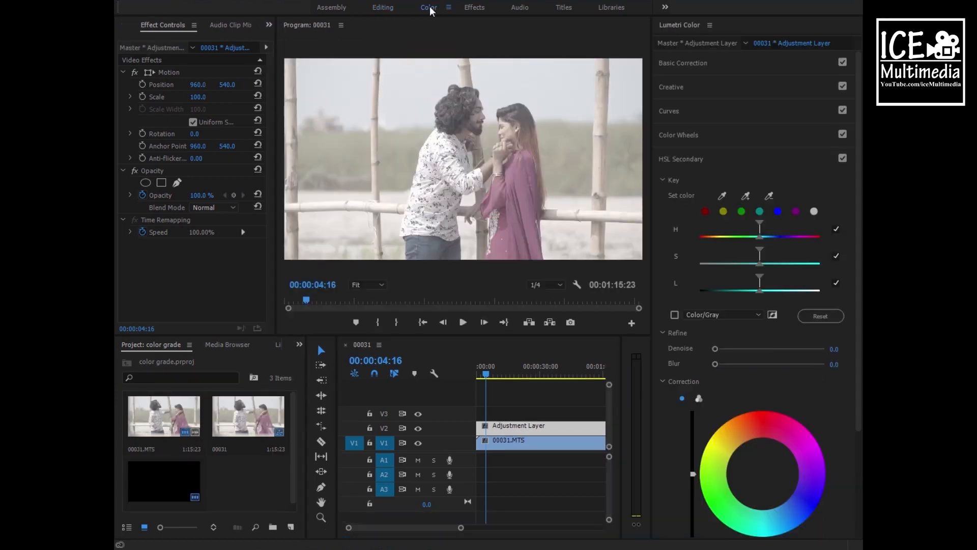
{"action": "mouse_move", "coordinate": [699, 68]}
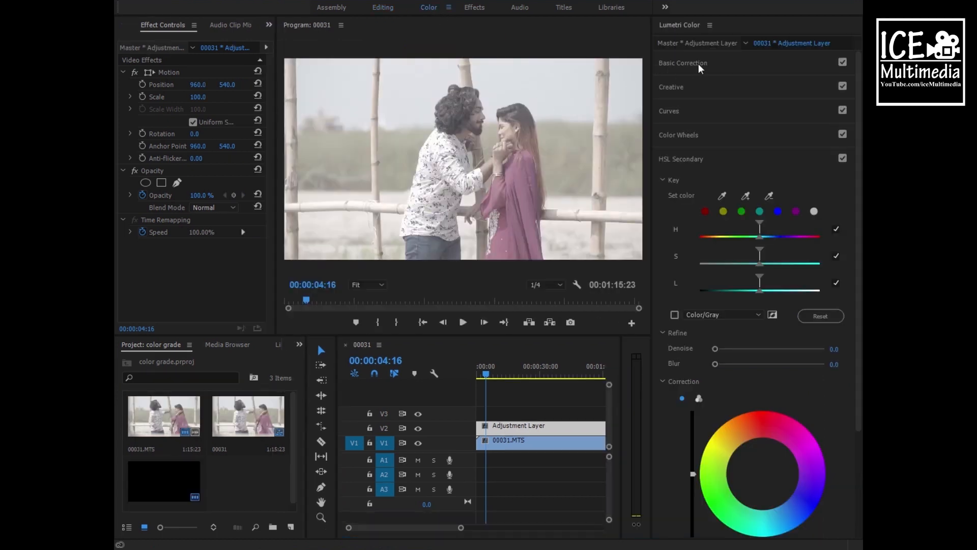
{"action": "left_click", "coordinate": [683, 62]}
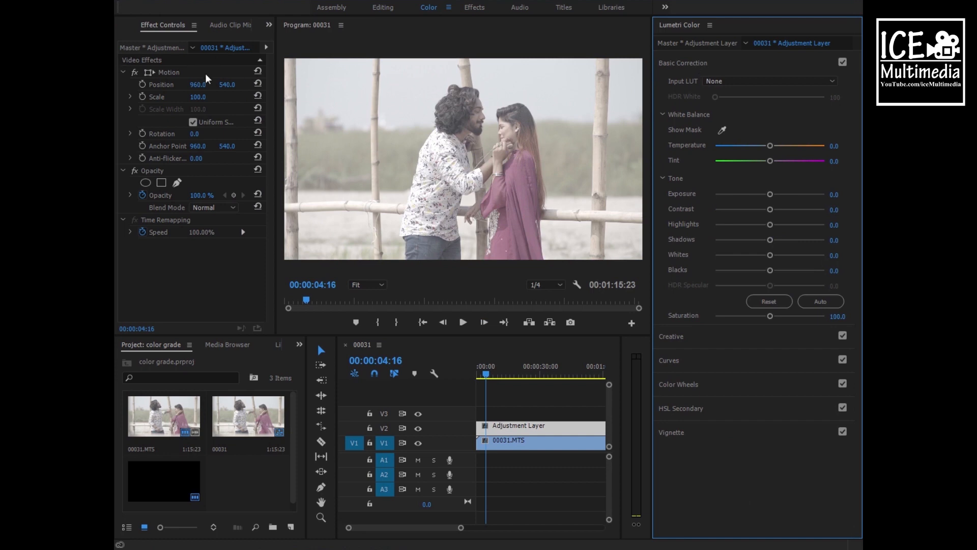
{"action": "left_click", "coordinate": [268, 26]}
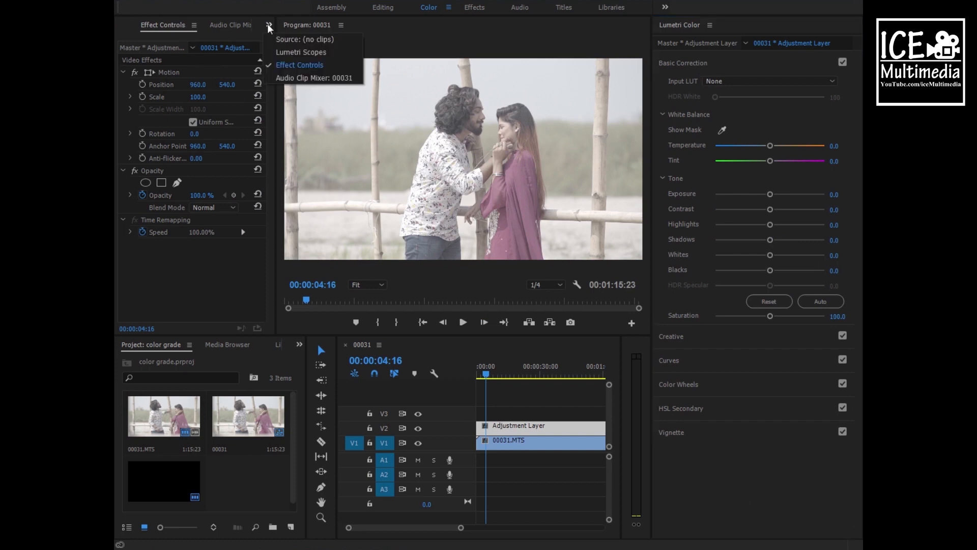
{"action": "left_click", "coordinate": [301, 52]}
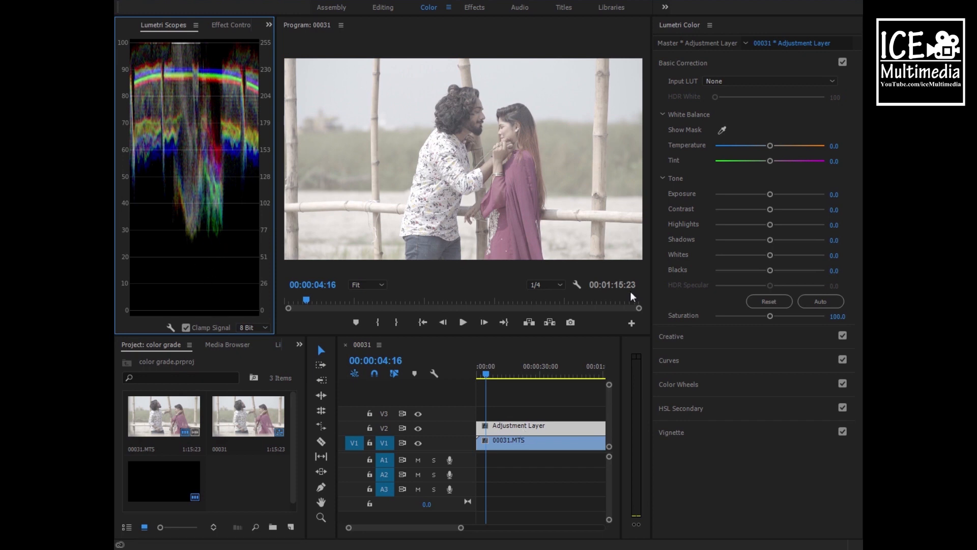
{"action": "mouse_move", "coordinate": [714, 160]}
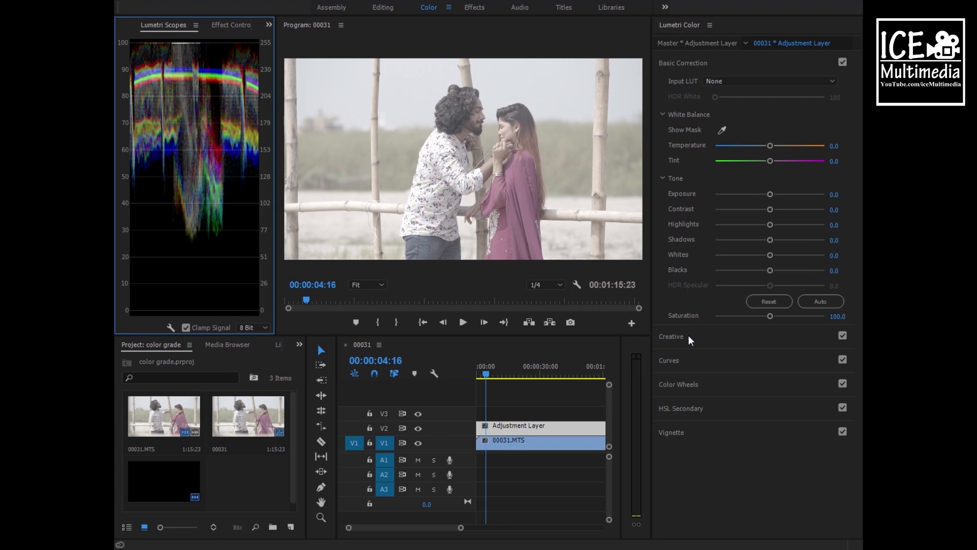
{"action": "mouse_move", "coordinate": [684, 364]}
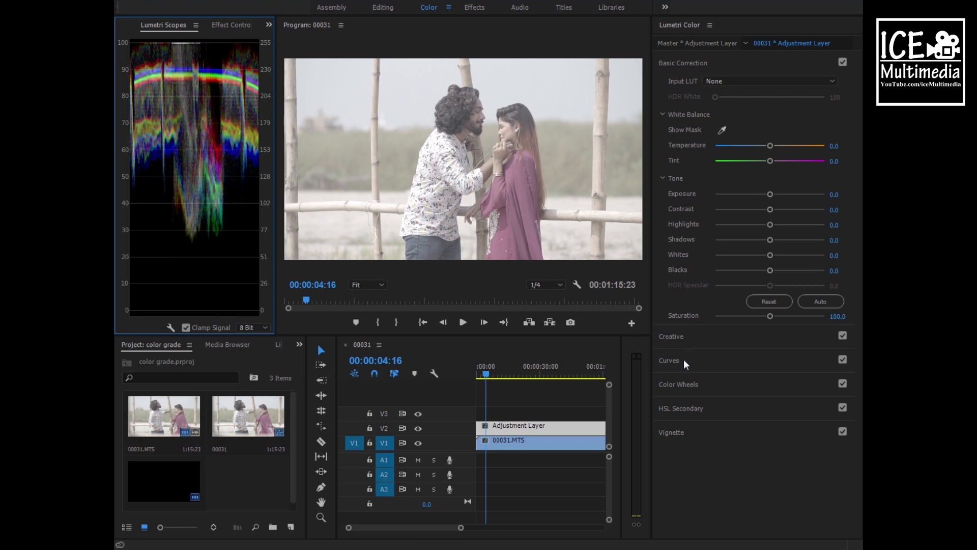
- Expand RGB Curves and bend the master curve into a contrast S
{"action": "left_click", "coordinate": [672, 62]}
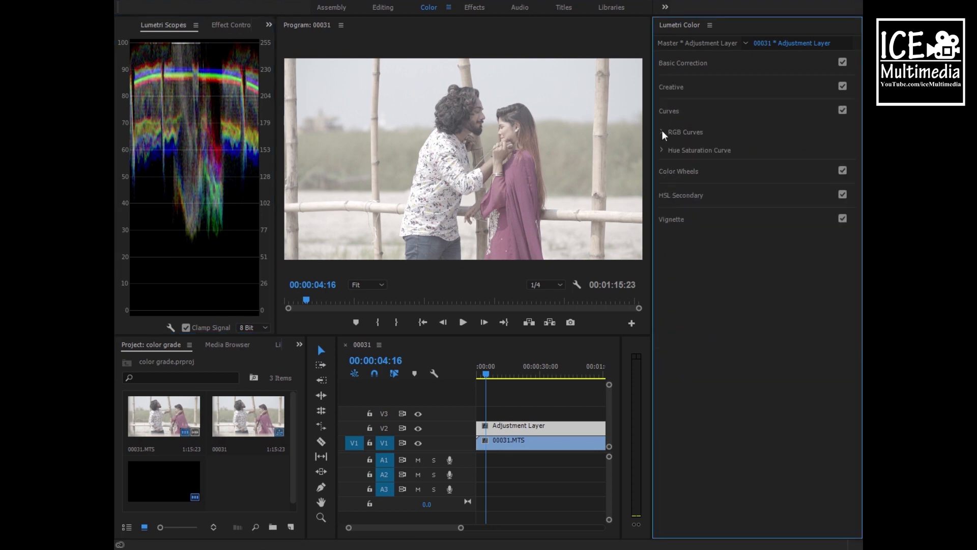
{"action": "left_click", "coordinate": [662, 132]}
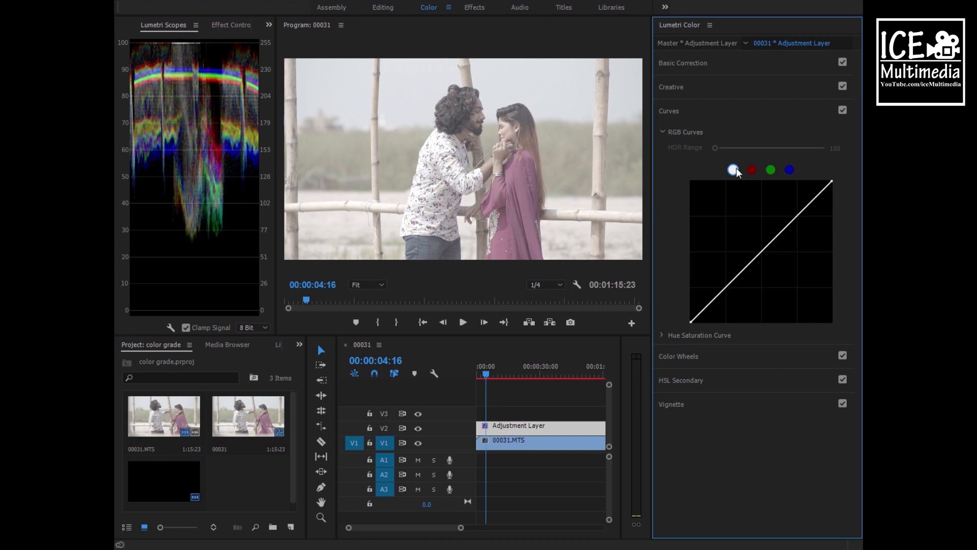
{"action": "mouse_move", "coordinate": [725, 297]}
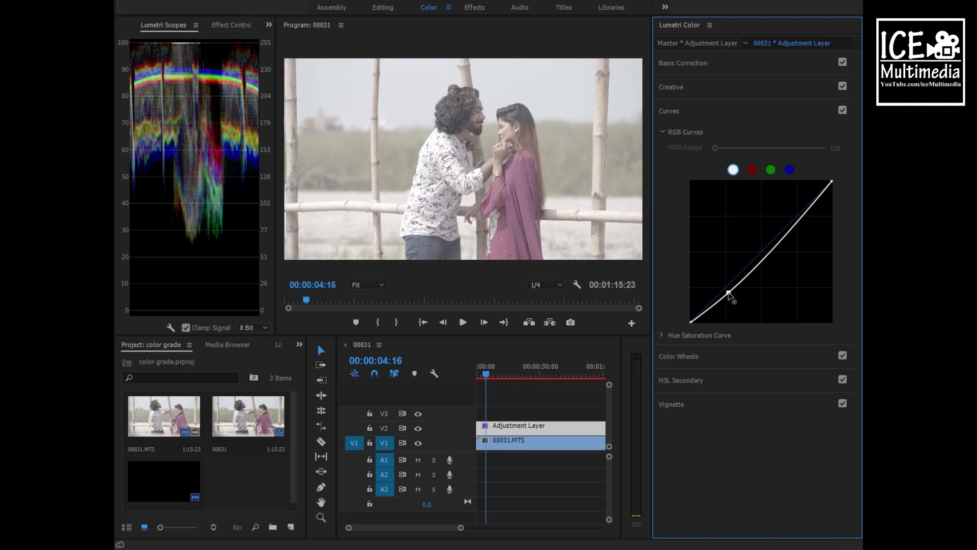
{"action": "left_click_drag", "start_coordinate": [729, 296], "coordinate": [733, 302]}
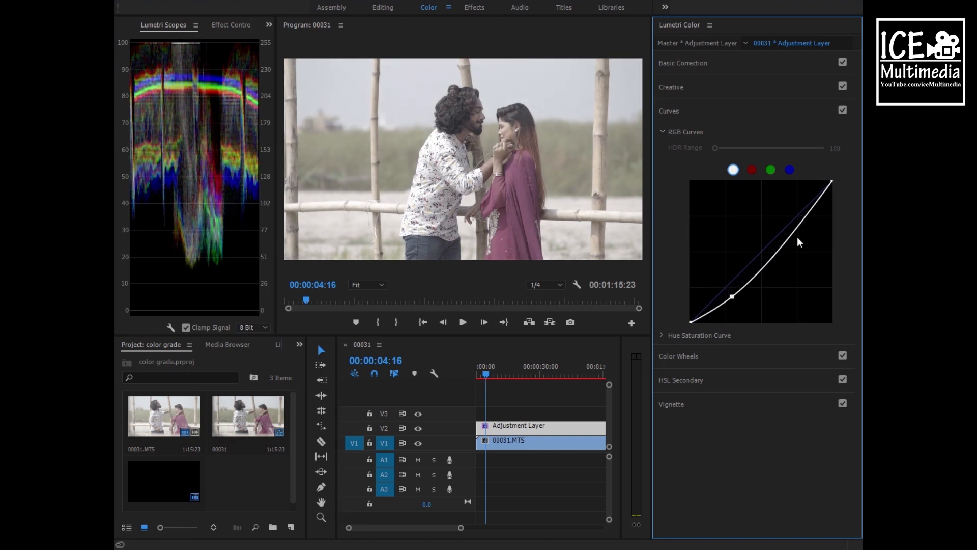
{"action": "left_click_drag", "start_coordinate": [798, 241], "coordinate": [800, 220]}
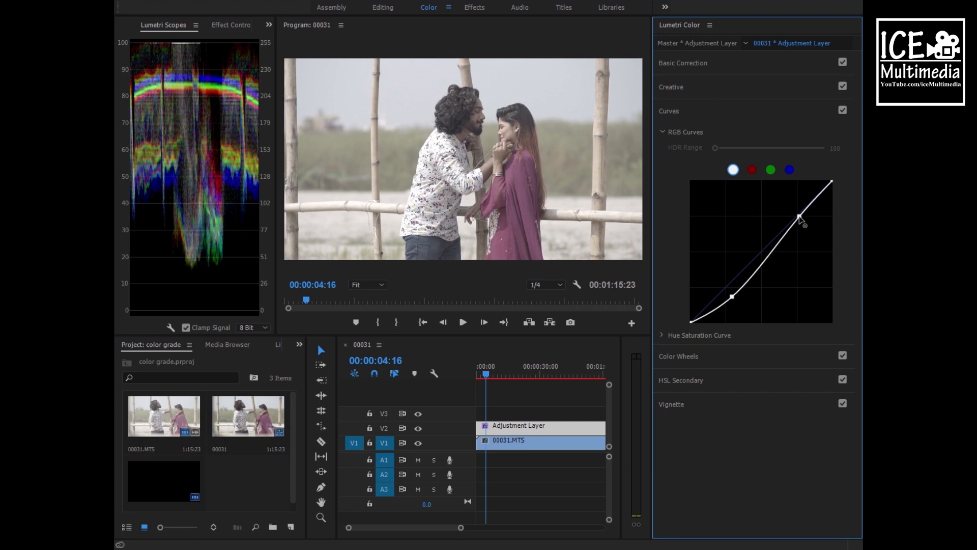
{"action": "left_click_drag", "start_coordinate": [801, 219], "coordinate": [794, 215]}
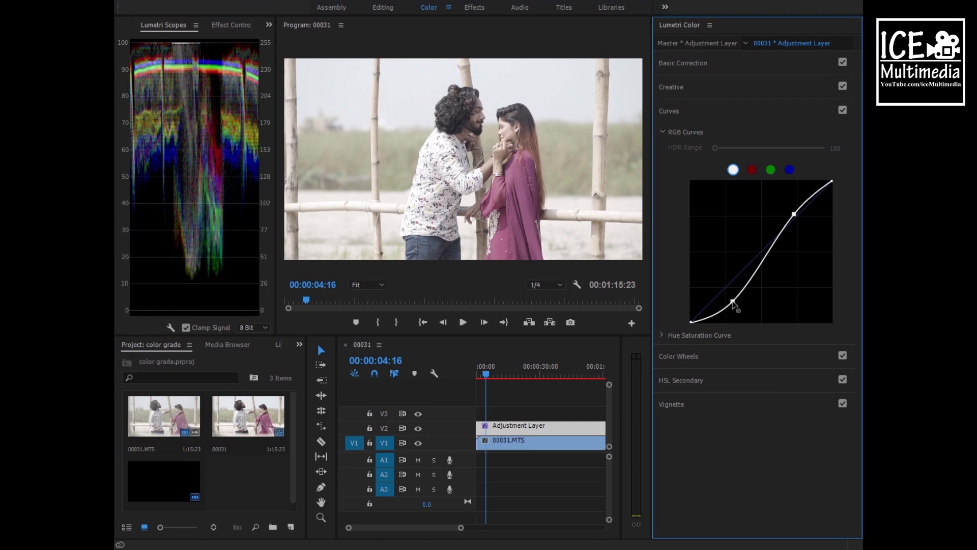
{"action": "left_click_drag", "start_coordinate": [734, 303], "coordinate": [731, 298]}
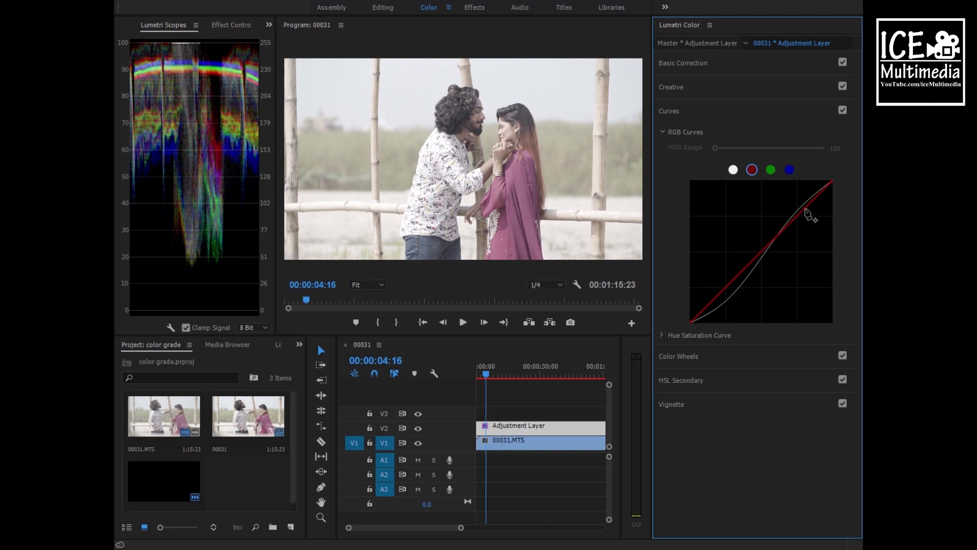
- Shape the red, green and blue curves, then deepen the master curve's shadows
{"action": "left_click_drag", "start_coordinate": [814, 215], "coordinate": [803, 210]}
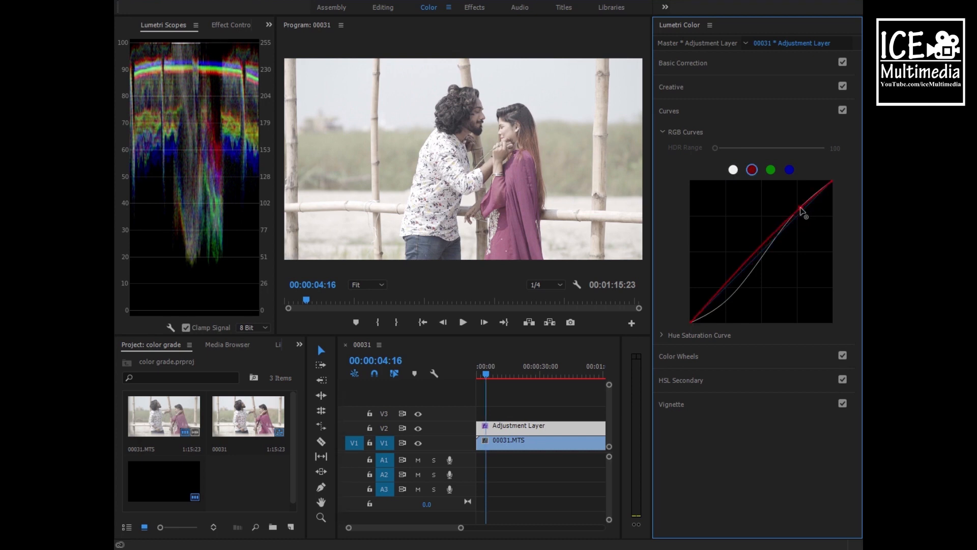
{"action": "left_click_drag", "start_coordinate": [802, 211], "coordinate": [730, 294]}
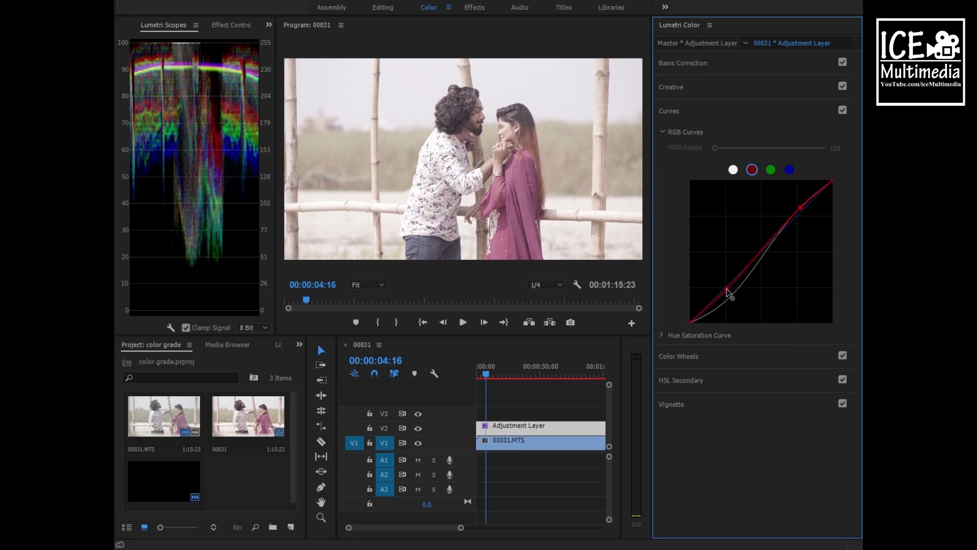
{"action": "left_click_drag", "start_coordinate": [733, 289], "coordinate": [732, 297]}
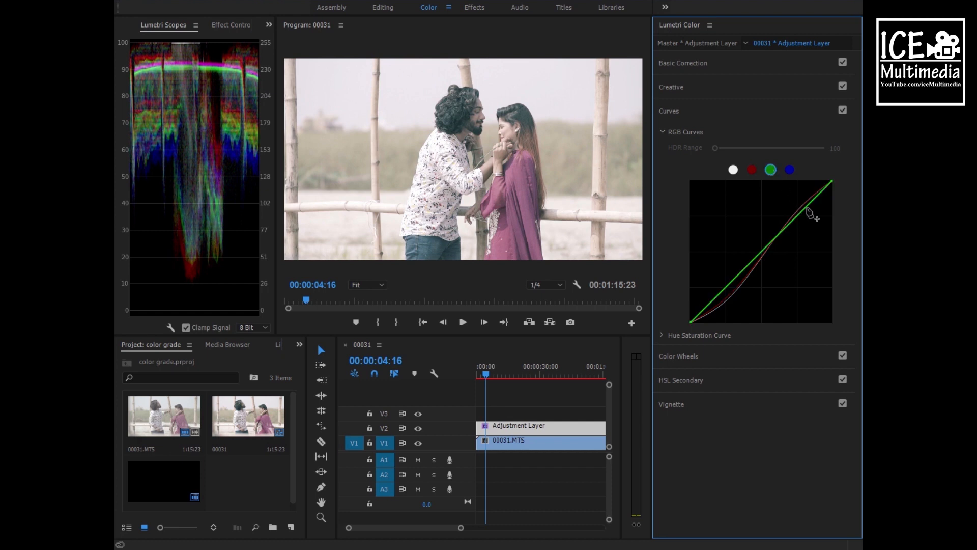
{"action": "left_click_drag", "start_coordinate": [810, 209], "coordinate": [801, 204]}
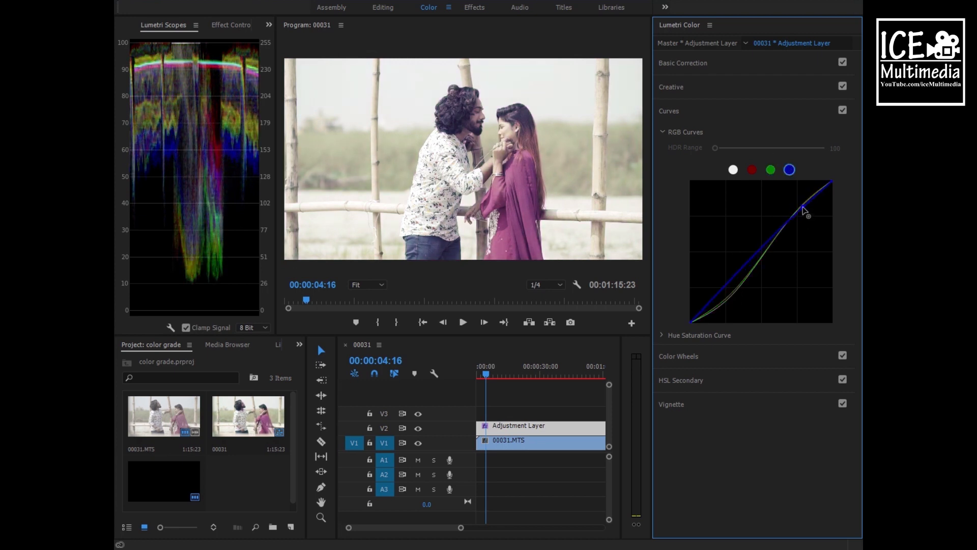
{"action": "left_click_drag", "start_coordinate": [804, 210], "coordinate": [729, 288]}
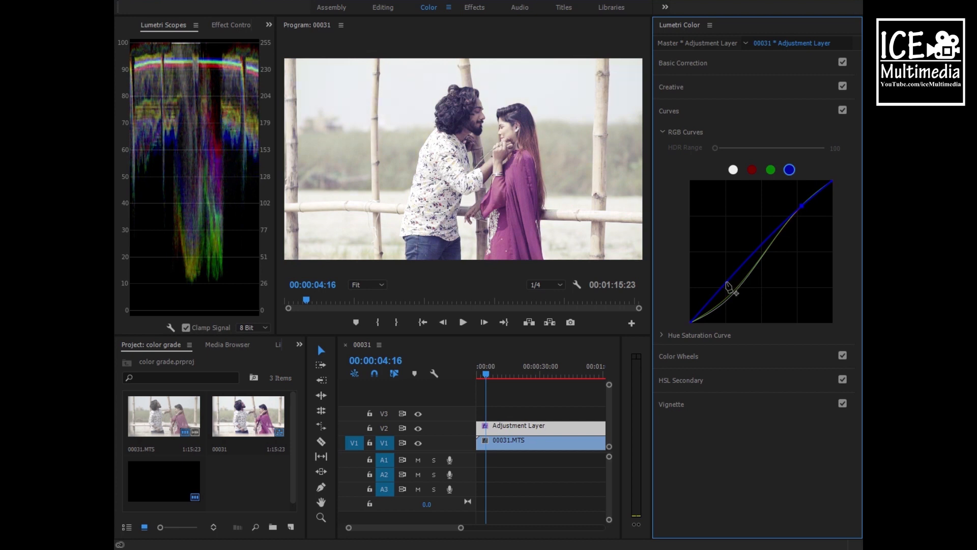
{"action": "left_click_drag", "start_coordinate": [728, 286], "coordinate": [732, 295]}
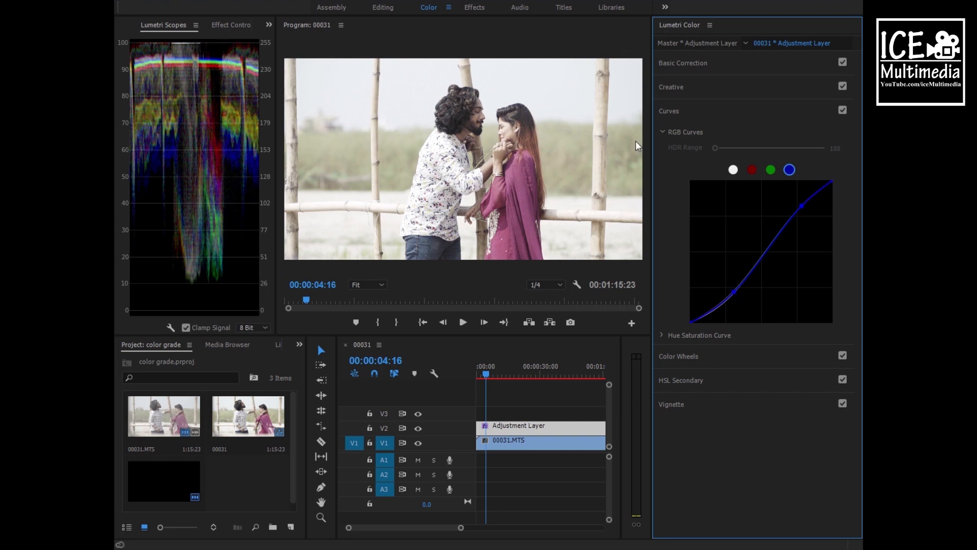
{"action": "mouse_move", "coordinate": [711, 173]}
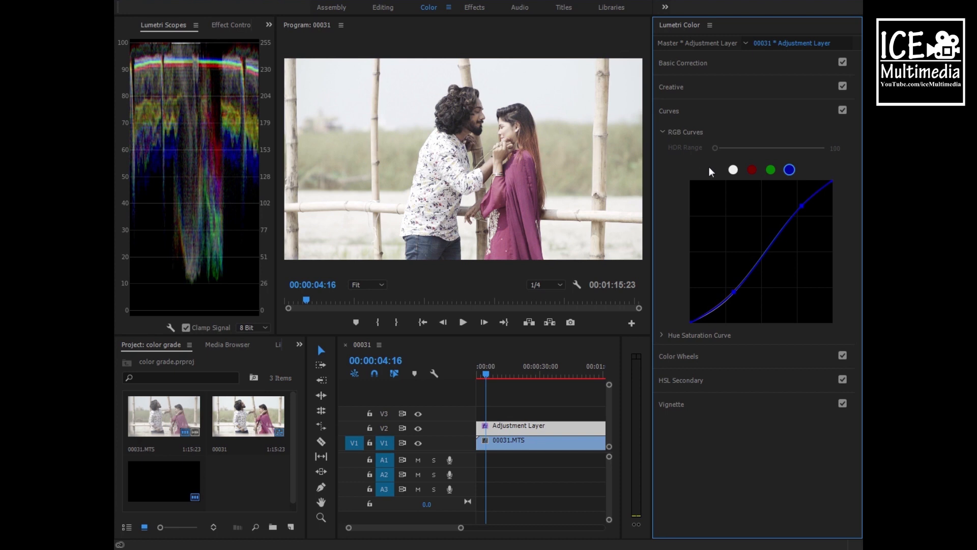
{"action": "left_click", "coordinate": [752, 170]}
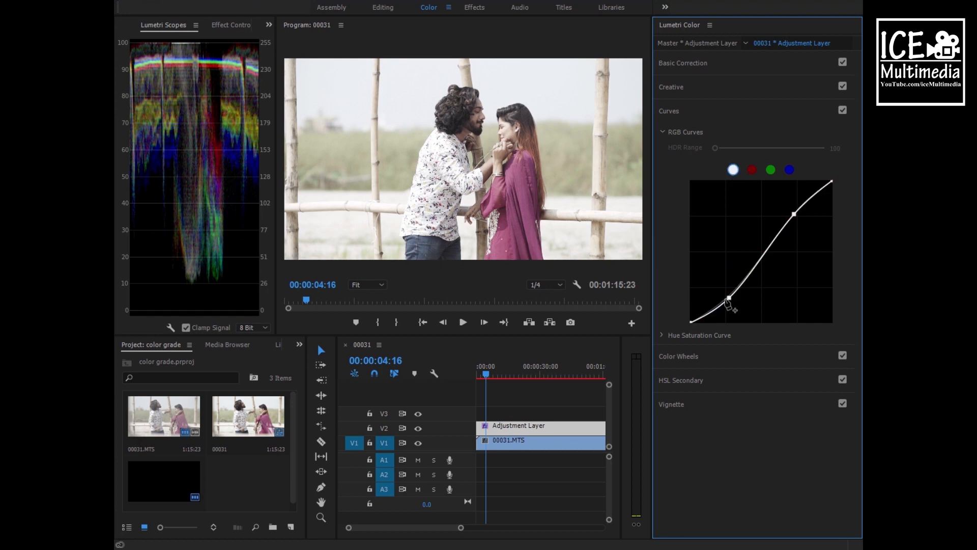
{"action": "left_click_drag", "start_coordinate": [732, 304], "coordinate": [728, 298]}
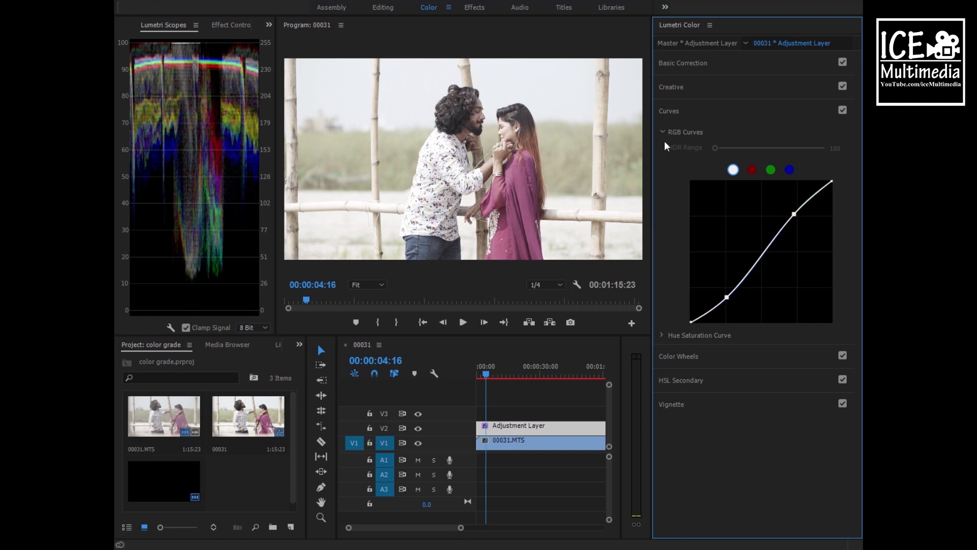
{"action": "left_click", "coordinate": [663, 132]}
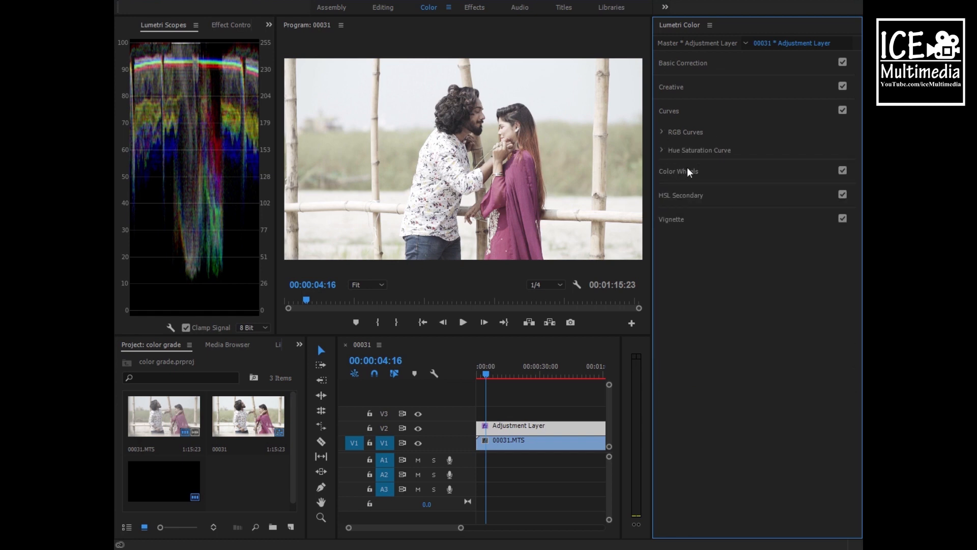
- Expand Color Wheels and shift the Midtones wheel's color balance
{"action": "left_click", "coordinate": [678, 171]}
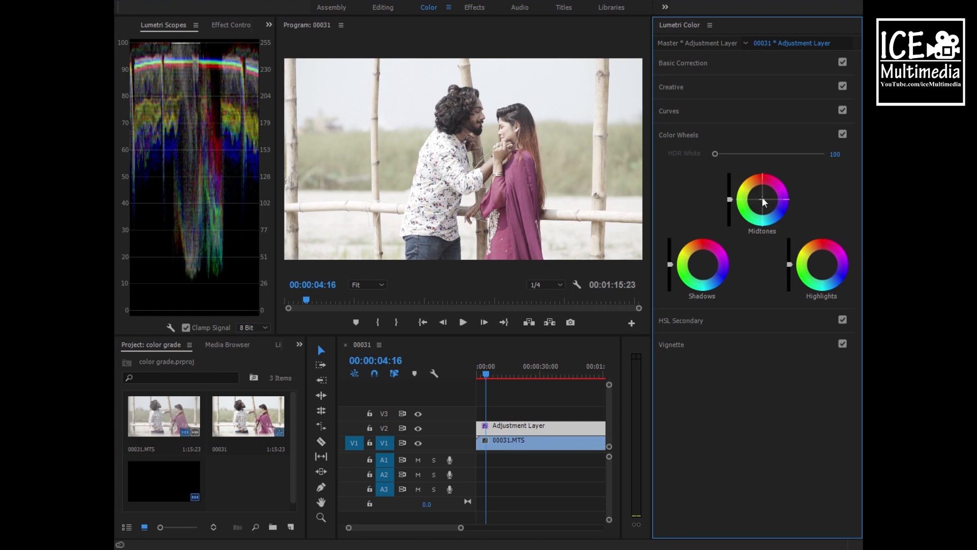
{"action": "left_click_drag", "start_coordinate": [763, 201], "coordinate": [762, 199]}
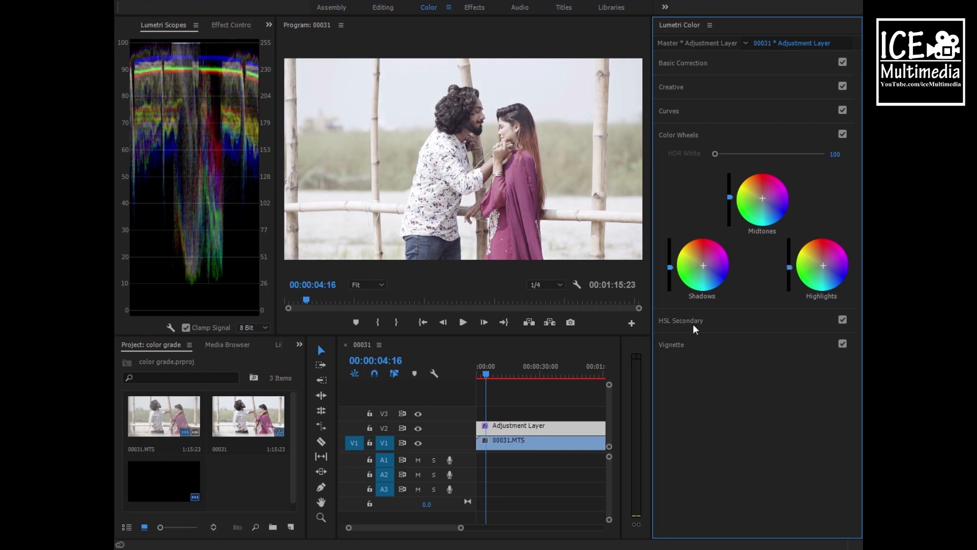
- Swing HSL Secondary Correction to -54, then +51, then reset it
{"action": "left_click", "coordinate": [681, 320]}
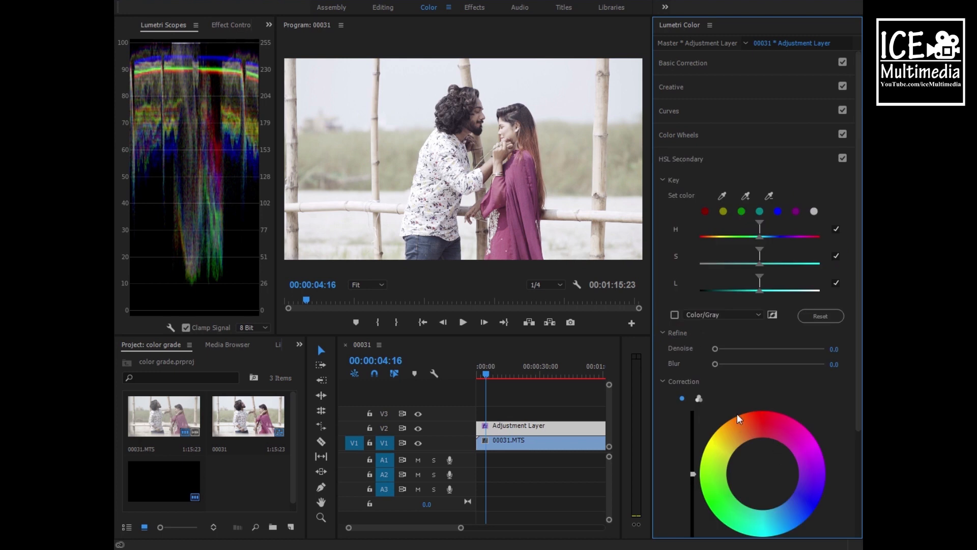
{"action": "scroll", "scroll_direction": "down", "scroll_amount": 3}
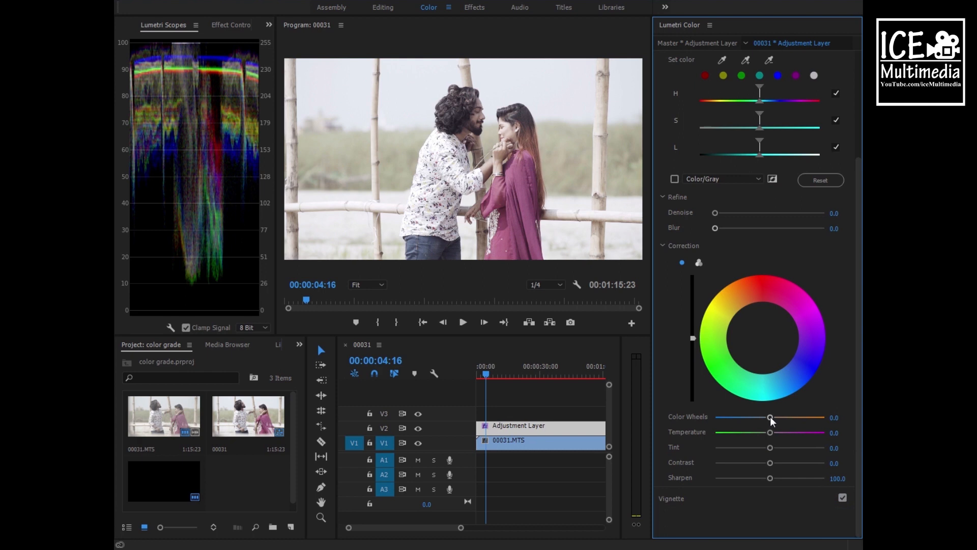
{"action": "left_click_drag", "start_coordinate": [771, 417], "coordinate": [740, 417]}
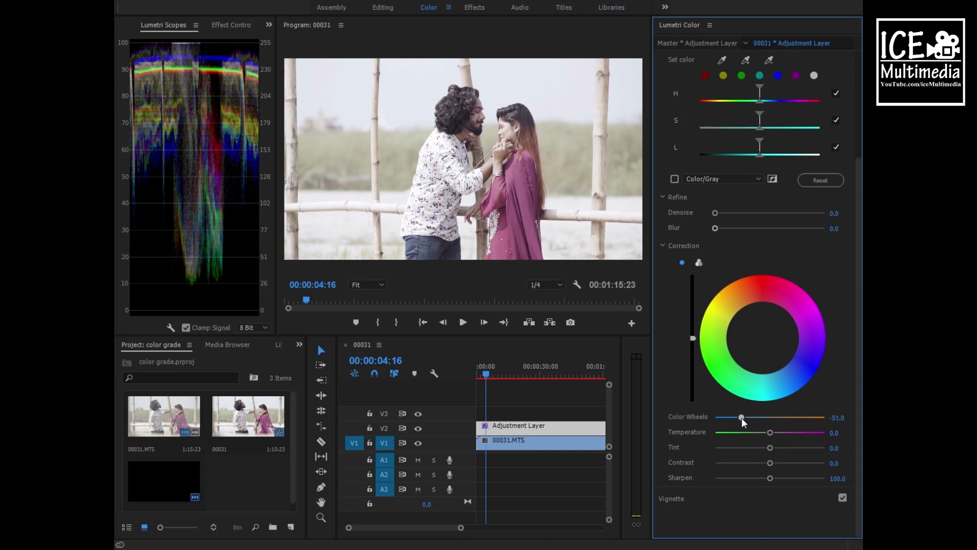
{"action": "left_click_drag", "start_coordinate": [742, 417], "coordinate": [739, 417]}
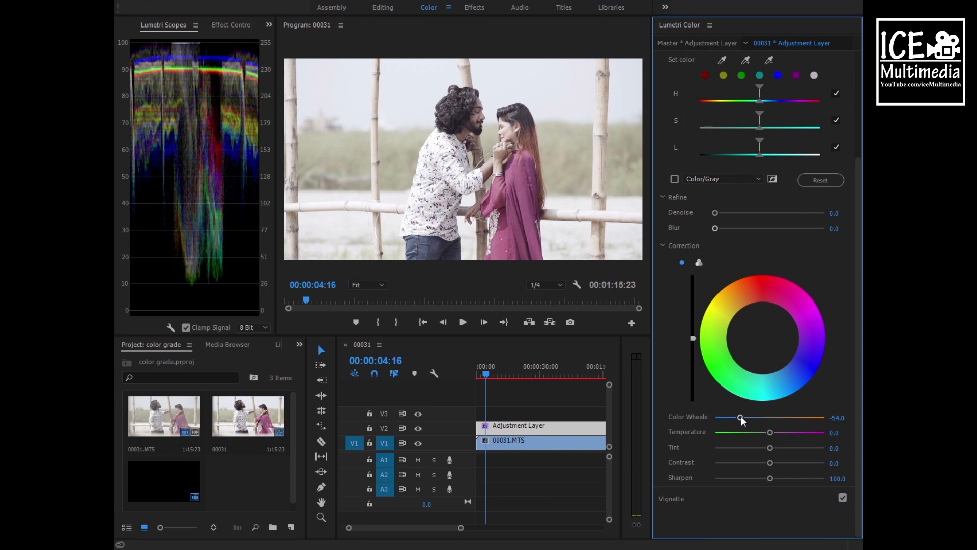
{"action": "left_click_drag", "start_coordinate": [740, 417], "coordinate": [798, 417]}
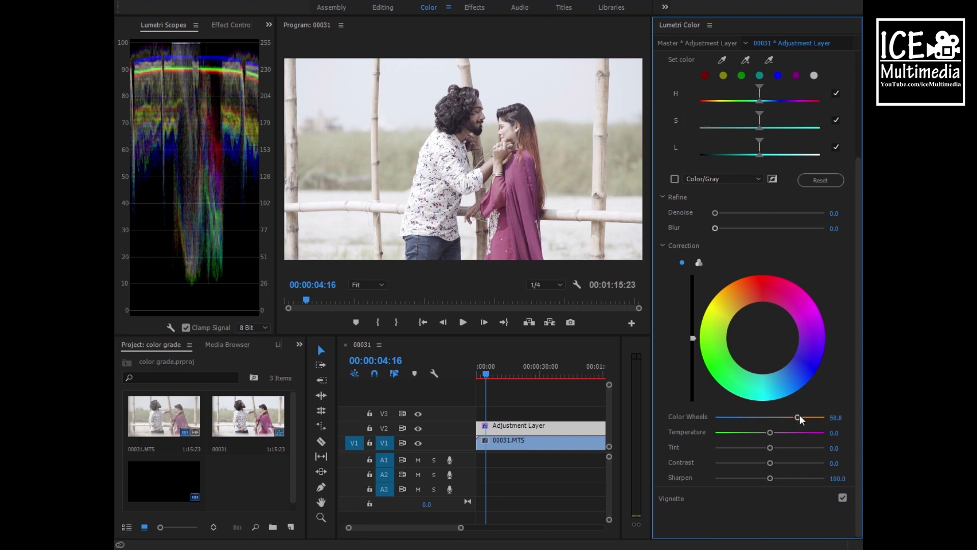
{"action": "double_click", "coordinate": [838, 417]}
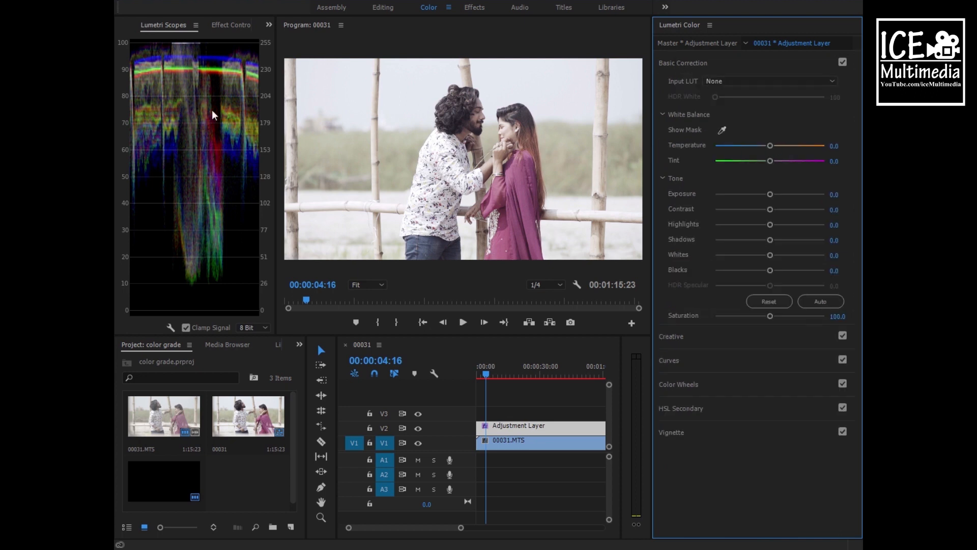
{"action": "mouse_move", "coordinate": [722, 247]}
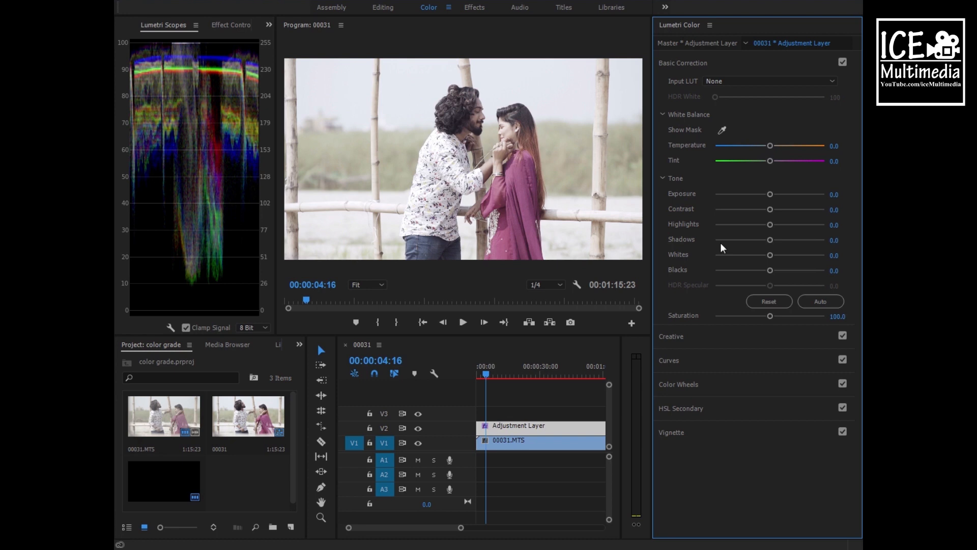
{"action": "mouse_move", "coordinate": [770, 242]}
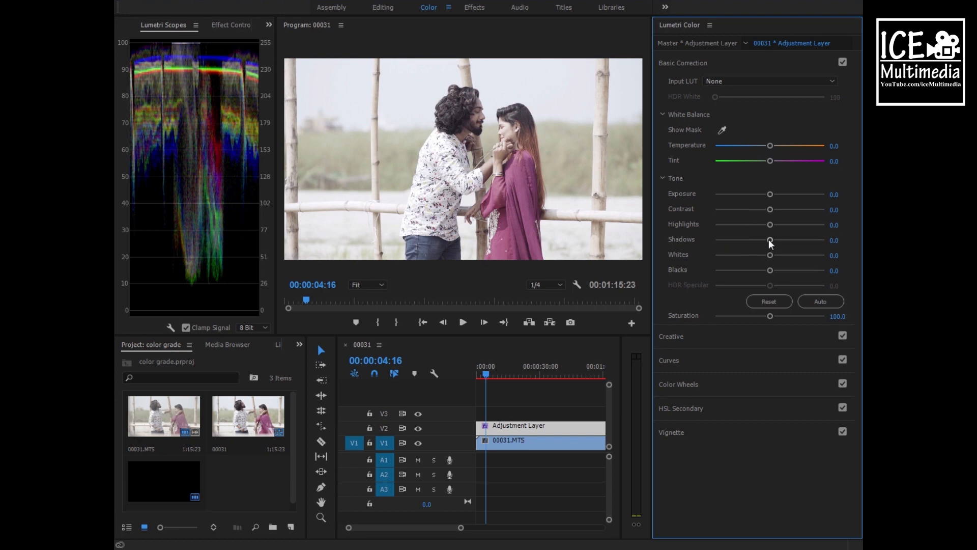
- Set Shadows to -8.0 and Blacks to -11.2, then play back the graded clip
{"action": "left_click_drag", "start_coordinate": [769, 241], "coordinate": [765, 240]}
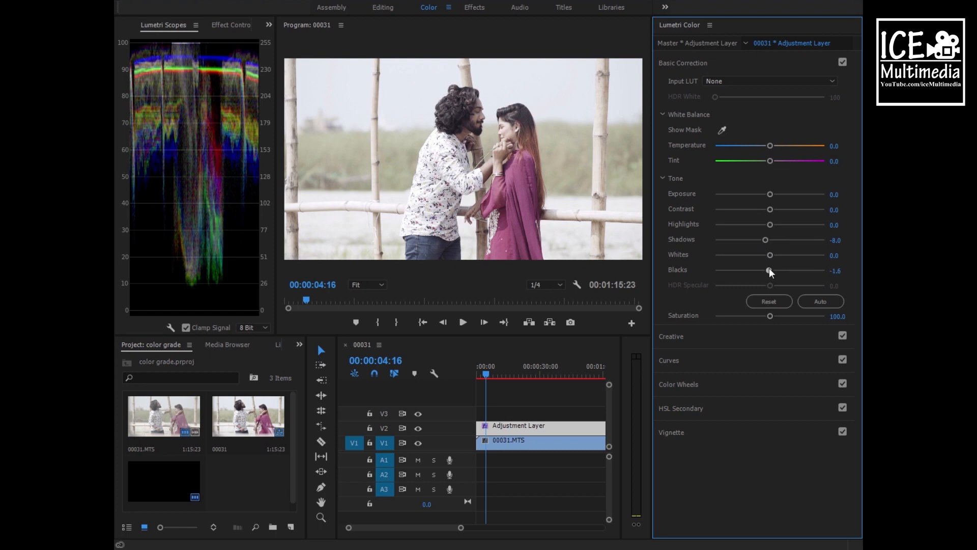
{"action": "left_click_drag", "start_coordinate": [769, 270], "coordinate": [766, 270]}
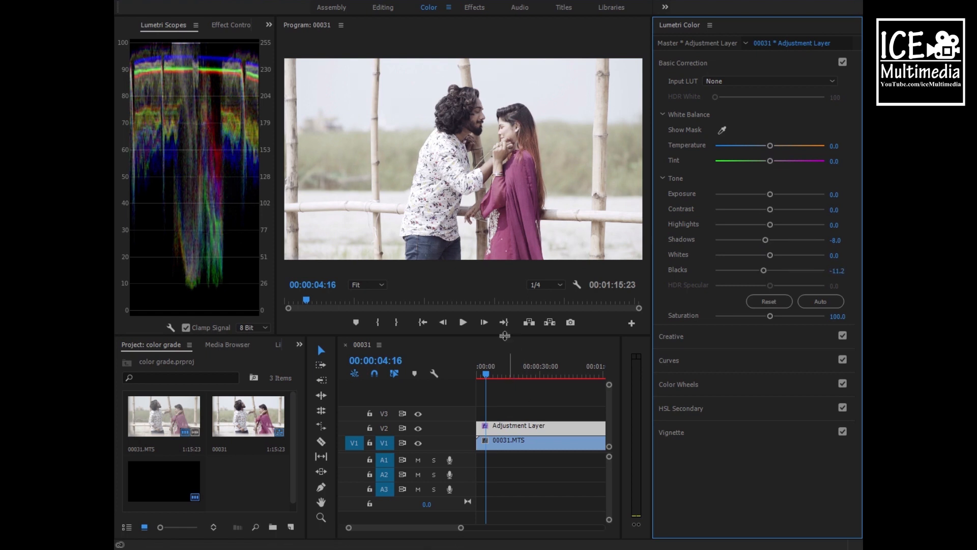
{"action": "left_click", "coordinate": [463, 321]}
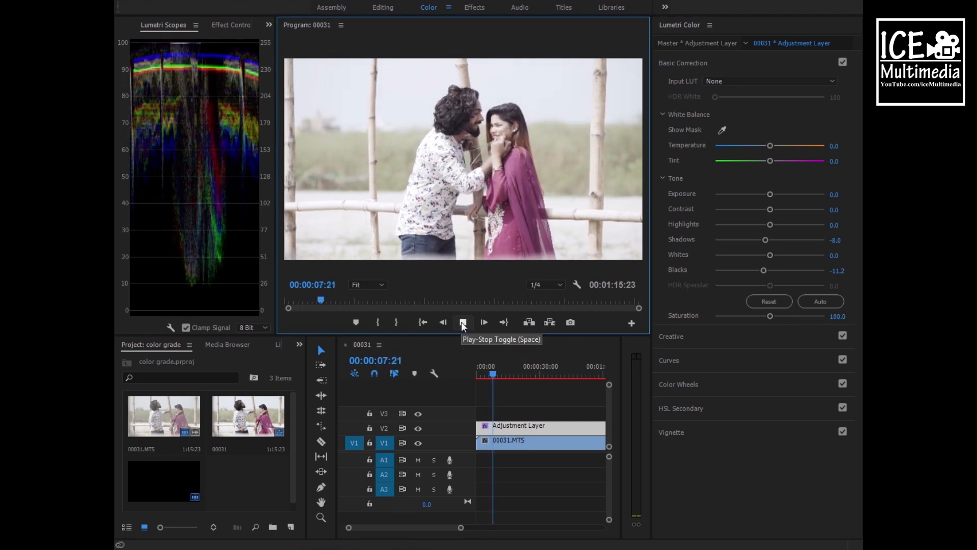
{"action": "left_click", "coordinate": [463, 322]}
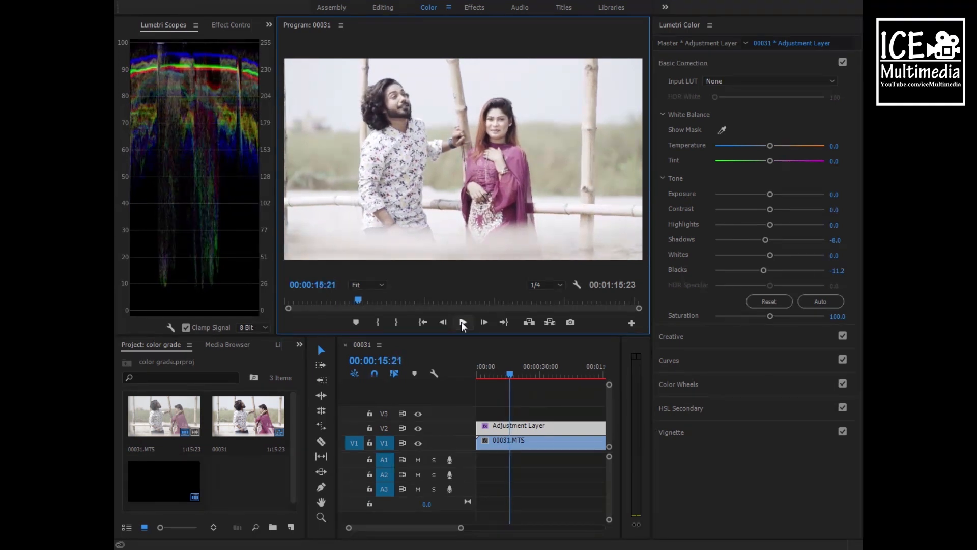
{"action": "left_click", "coordinate": [463, 322]}
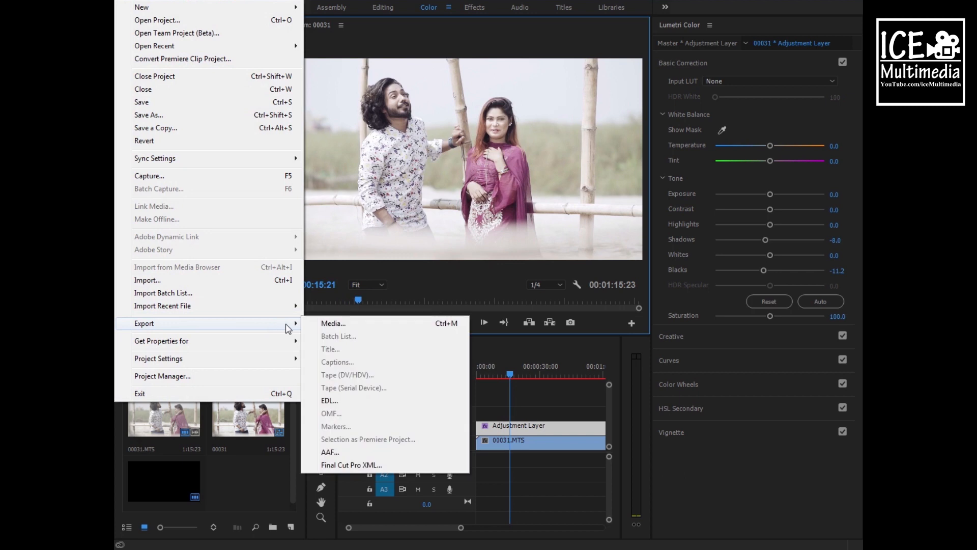
- Export the sequence as an H.264 MP4 named 000311 to the desktop
{"action": "left_click", "coordinate": [550, 207]}
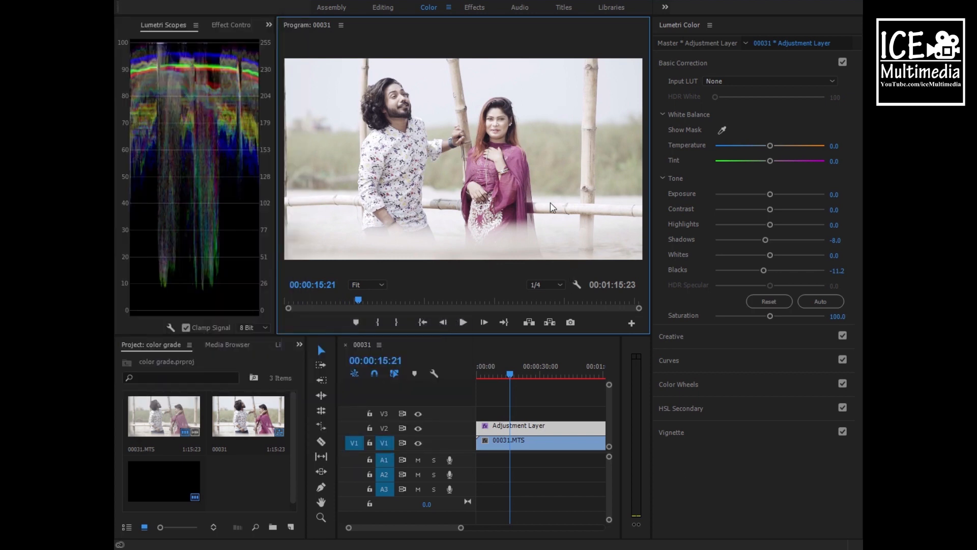
{"action": "mouse_move", "coordinate": [548, 207]}
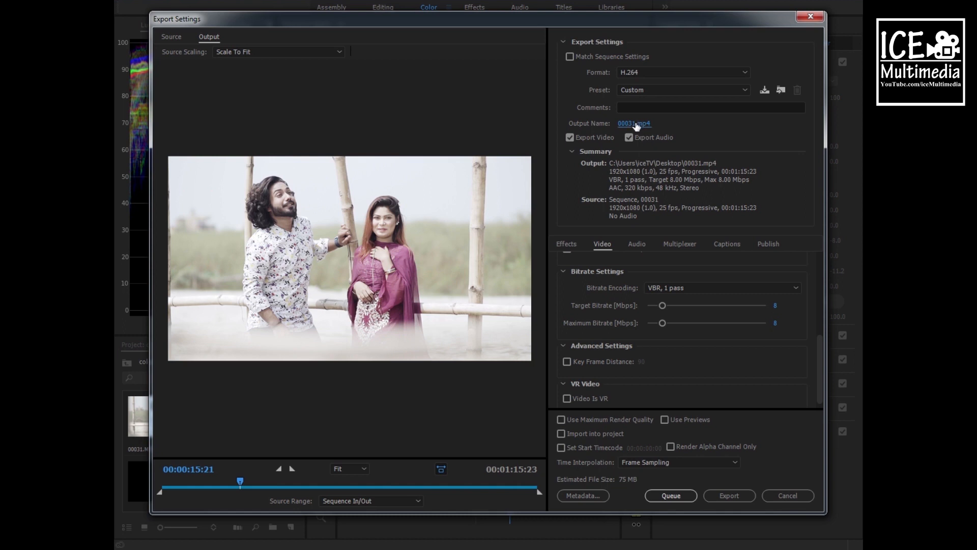
{"action": "left_click", "coordinate": [633, 123]}
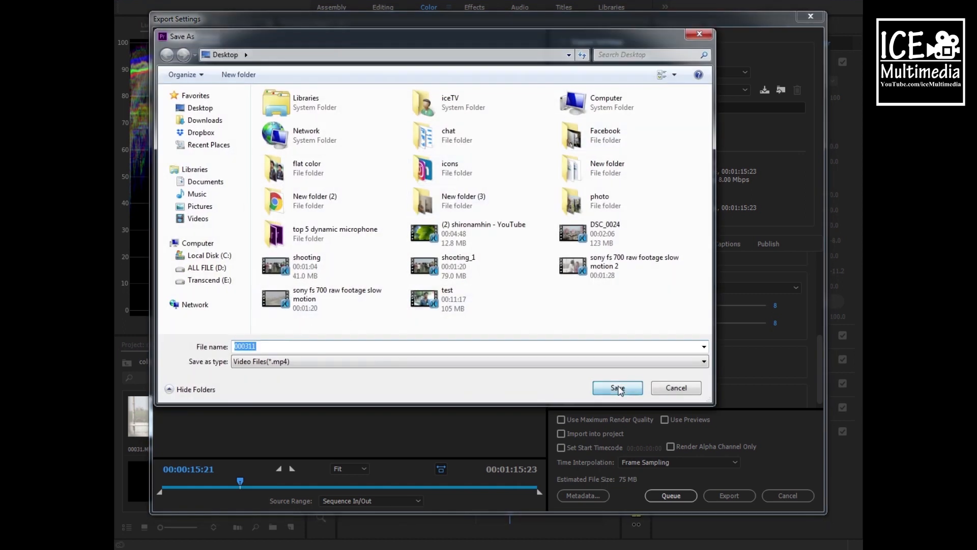
{"action": "left_click", "coordinate": [616, 386]}
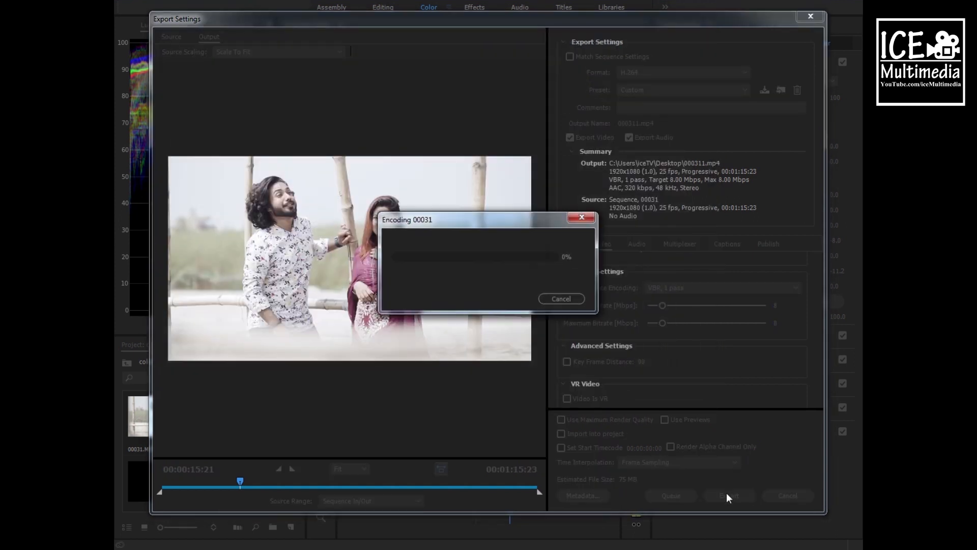